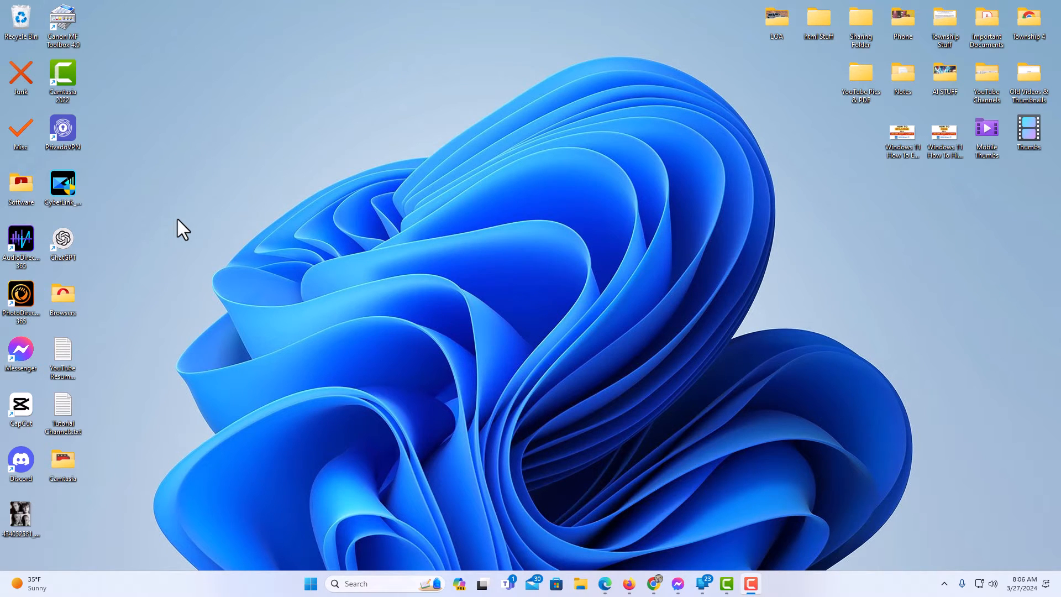
mouse_move(182, 220)
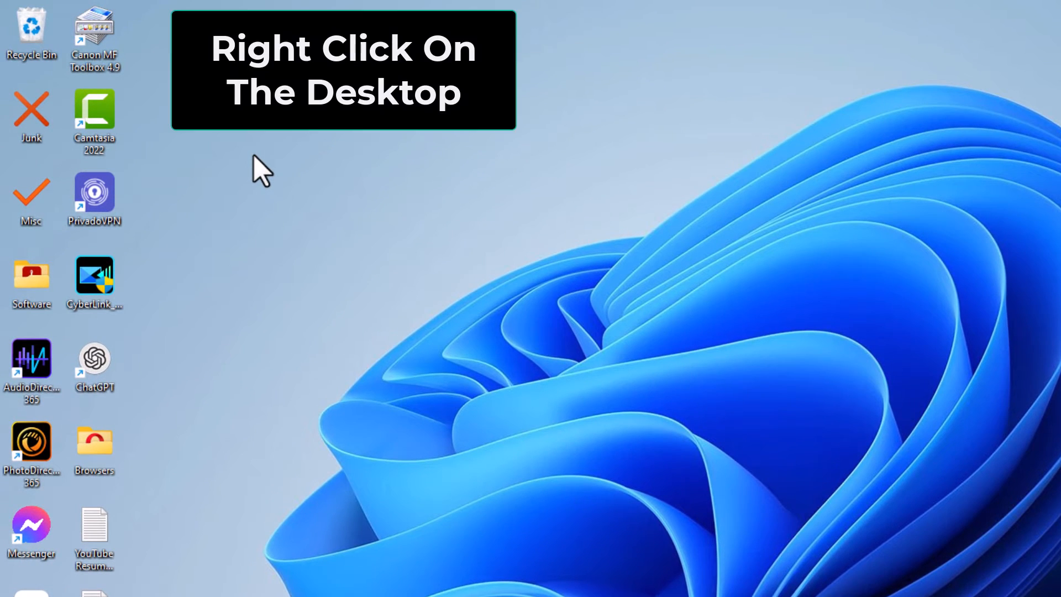
- Uncheck Show desktop icons in the desktop's View menu to hide every icon
right_click(261, 169)
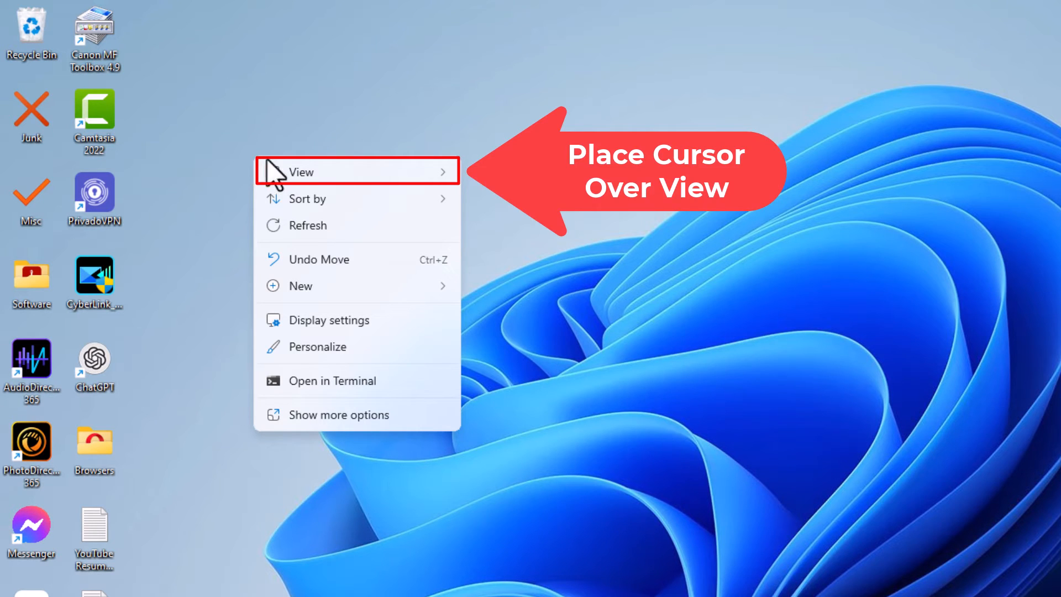
mouse_move(329, 183)
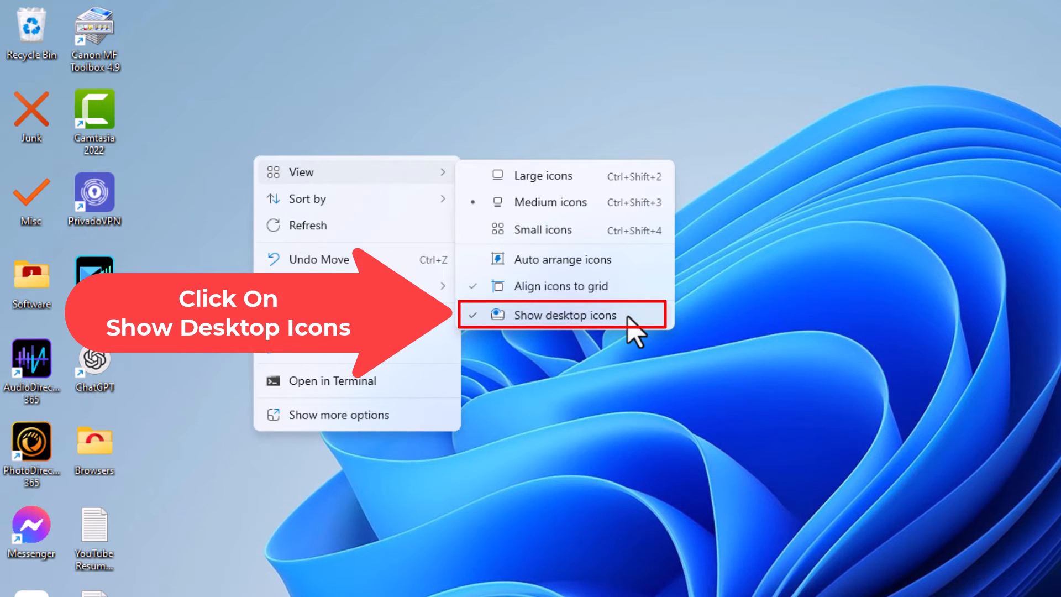
left_click(565, 315)
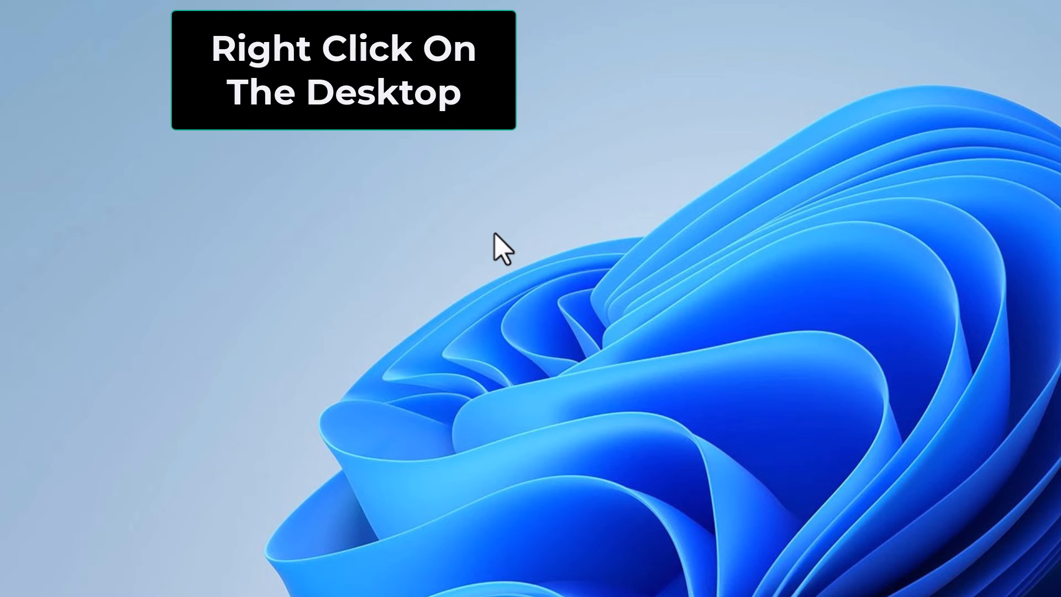
- Re-check Show desktop icons in the desktop's View menu to make the icons reappear
right_click(498, 252)
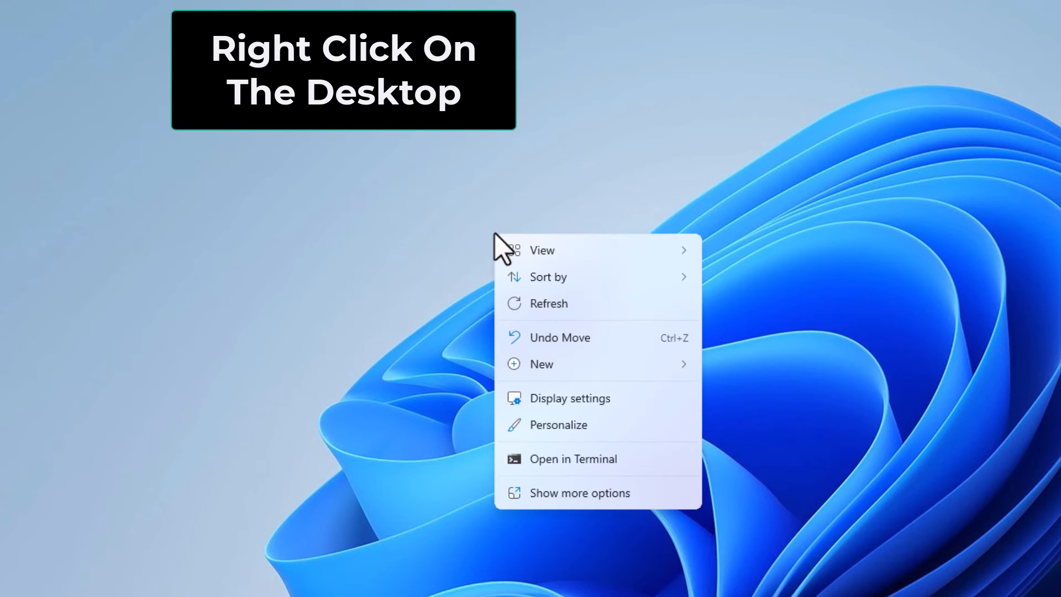
mouse_move(503, 258)
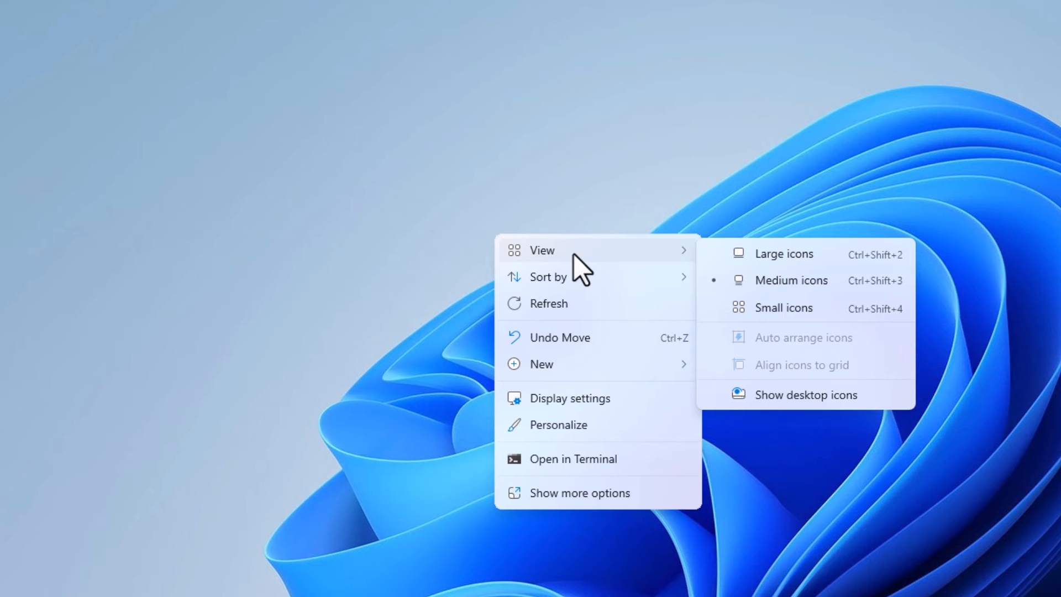
mouse_move(806, 312)
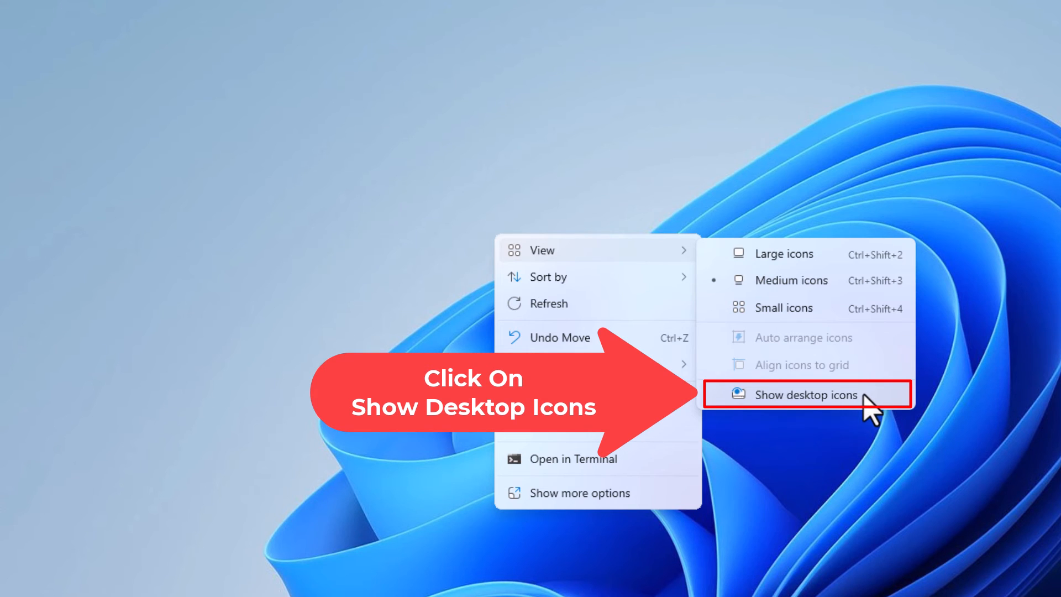
left_click(807, 395)
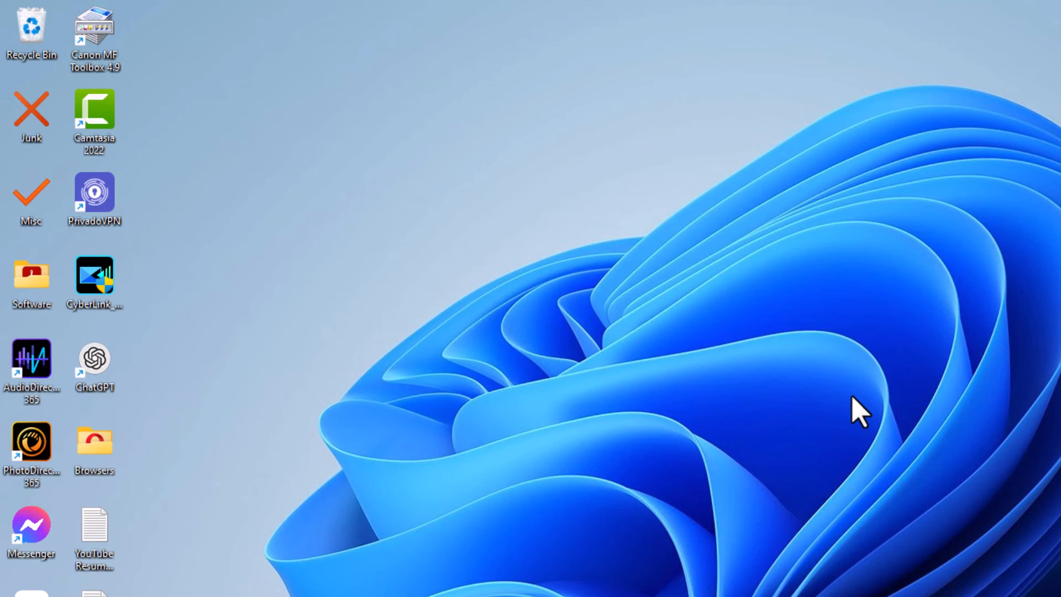